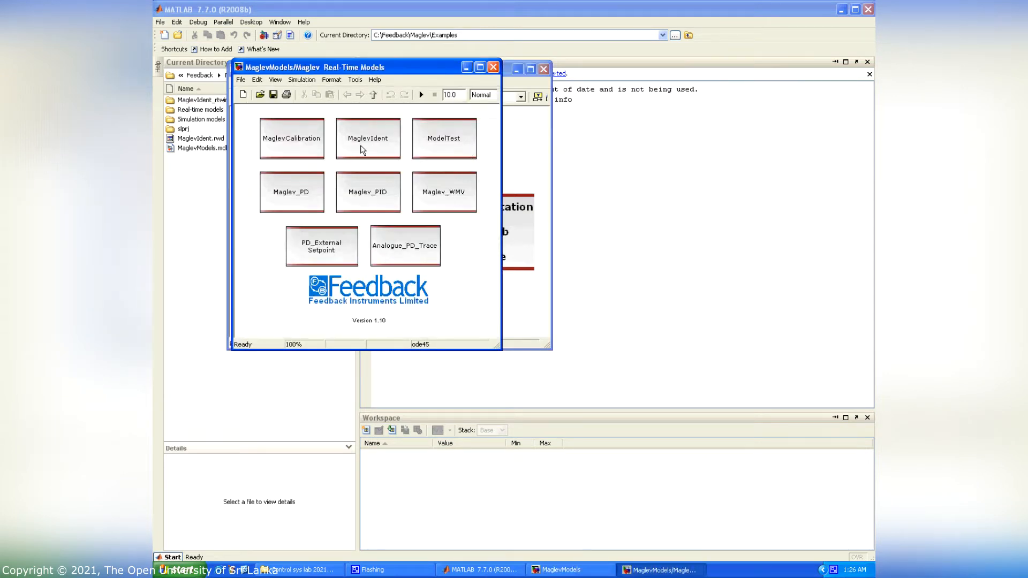
mouse_move(379, 151)
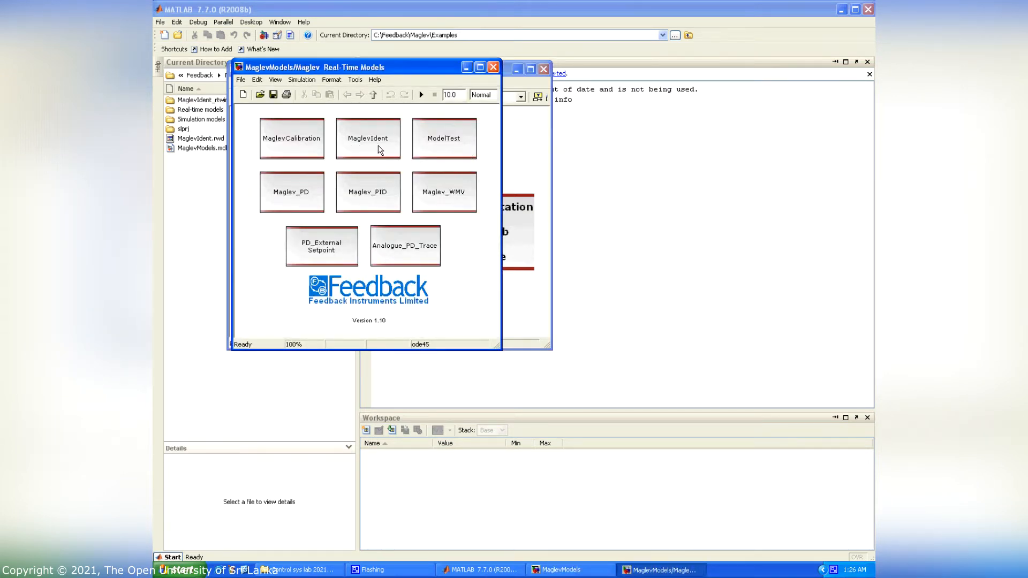
Step: Open the MaglevIdent model with its Signal scope from the Maglev Real-Time Models window
double_click(368, 138)
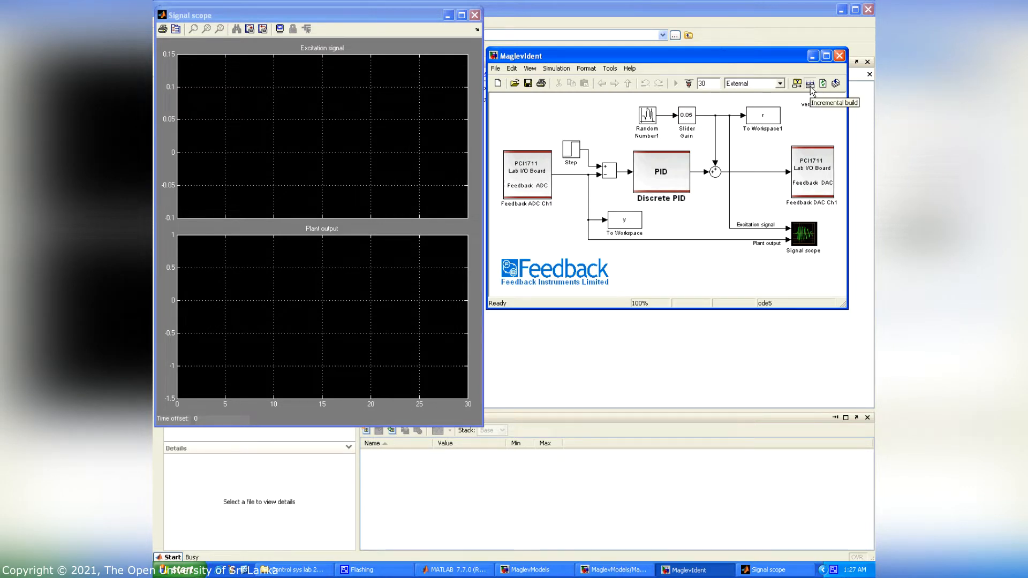
Step: Build the MaglevIdent model and run the 30 s real-time recording of r and y
left_click(810, 84)
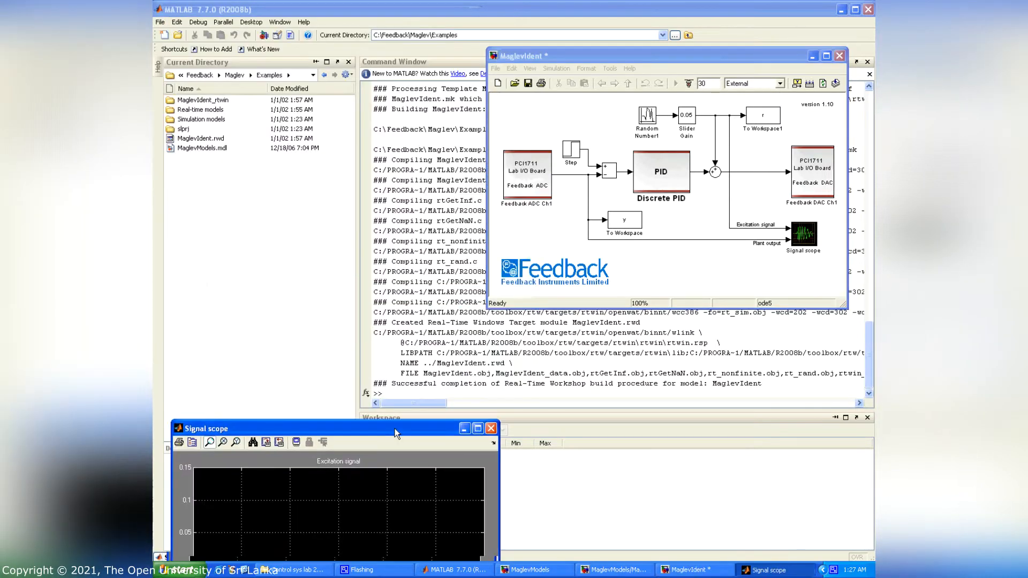
mouse_move(391, 437)
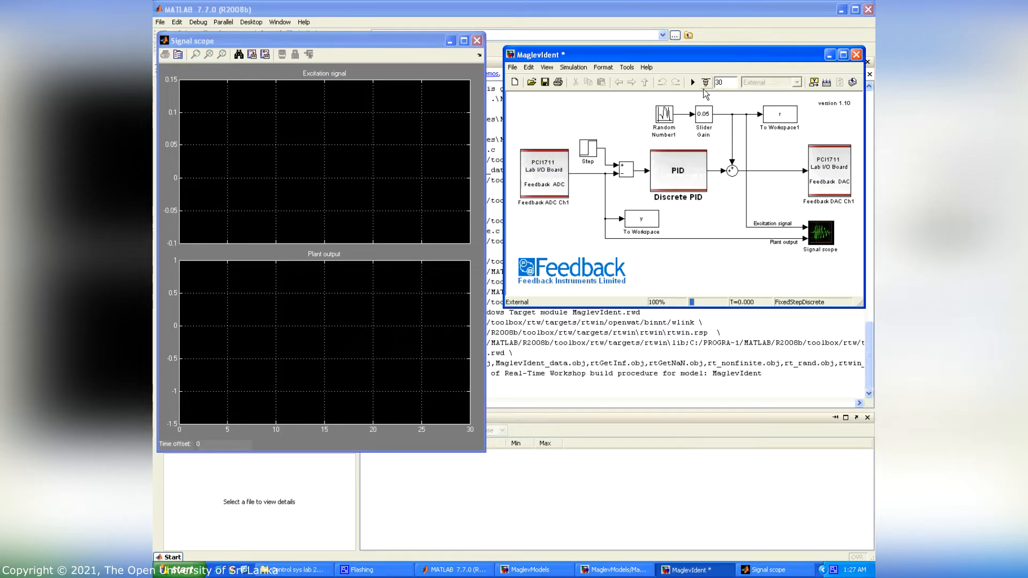
mouse_move(693, 83)
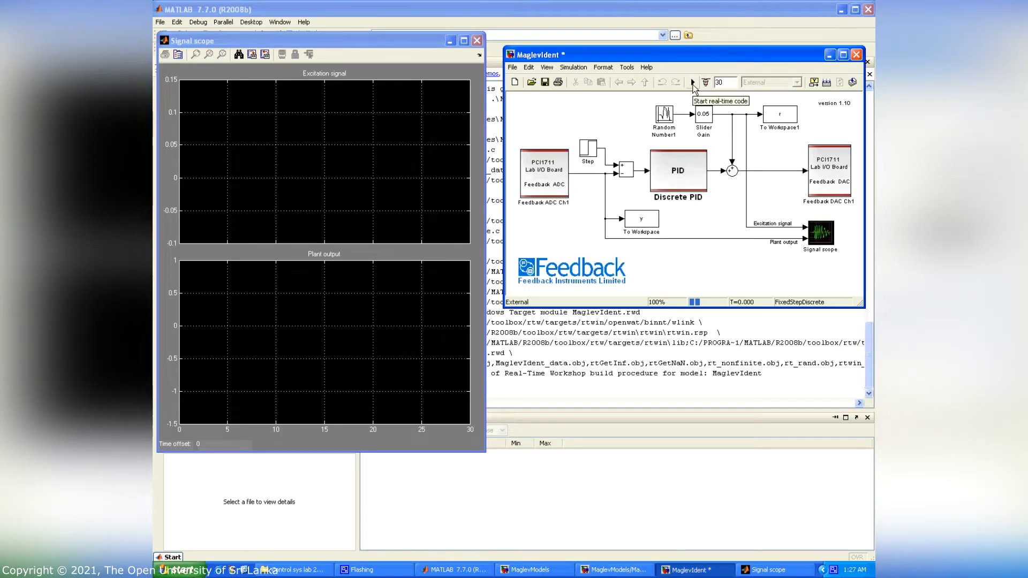
left_click(692, 83)
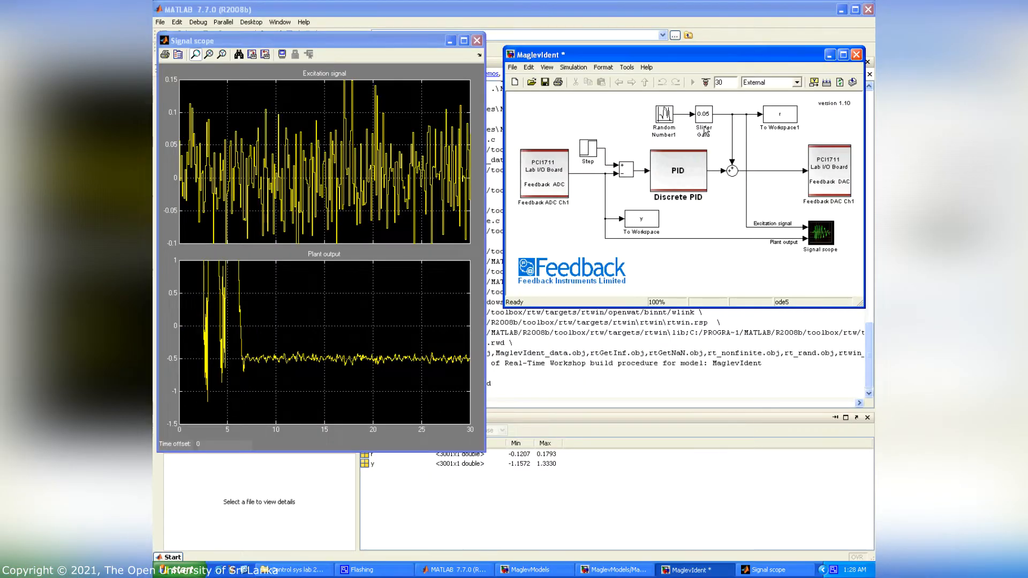
Step: Maximize the Signal scope and autoscale both plots to fit the recorded traces
left_click(321, 41)
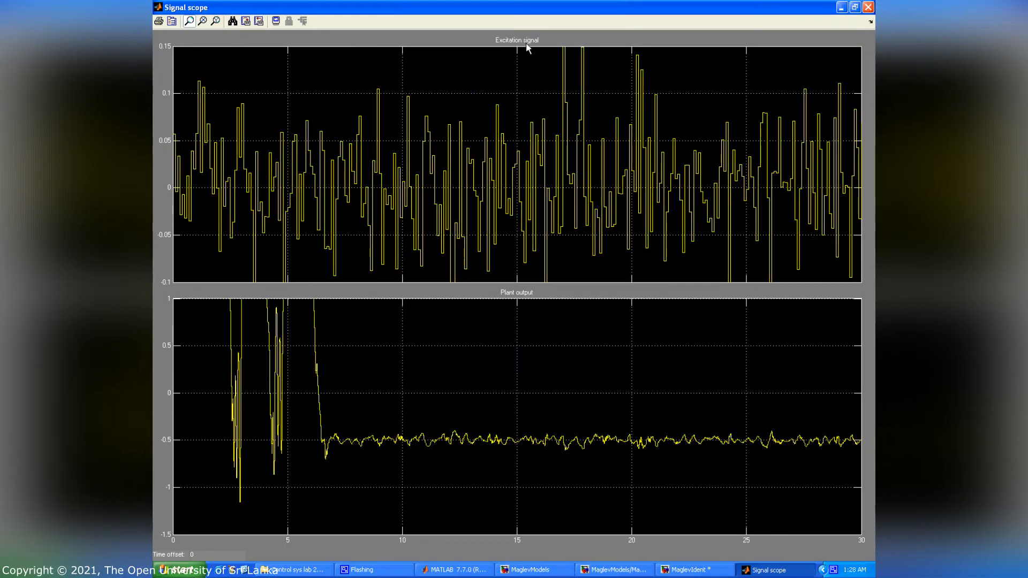
right_click(525, 49)
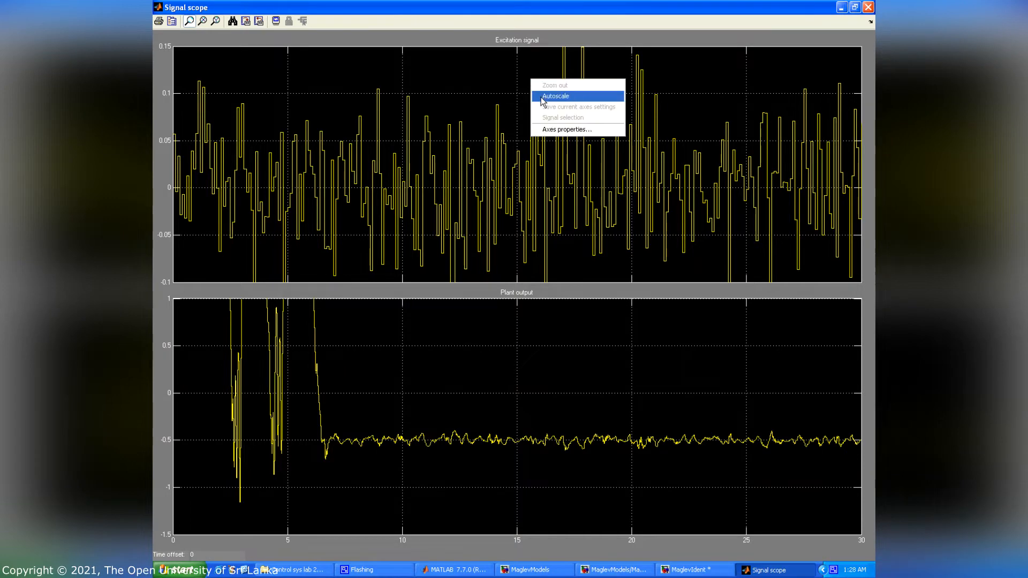
left_click(555, 95)
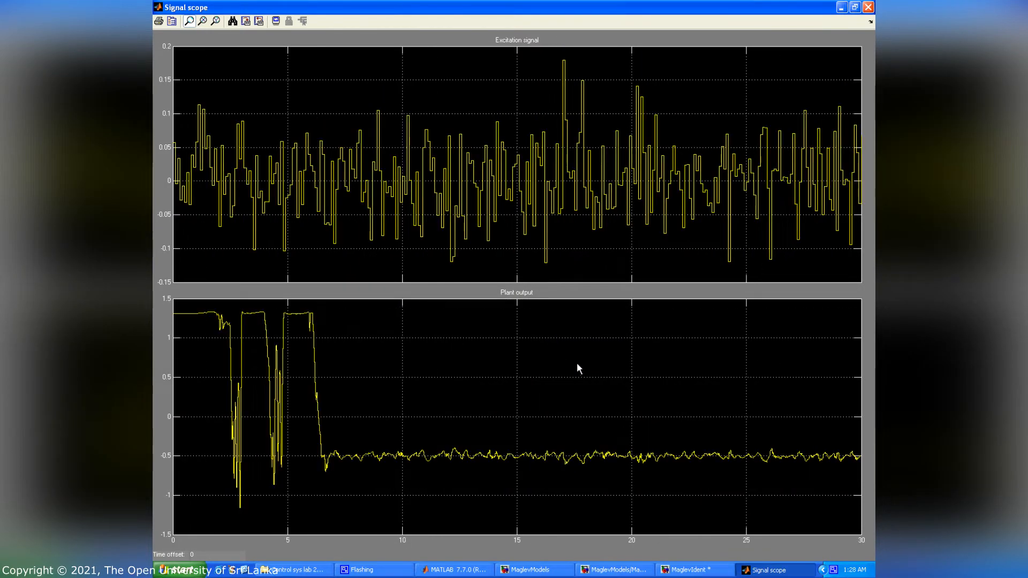
mouse_move(525, 45)
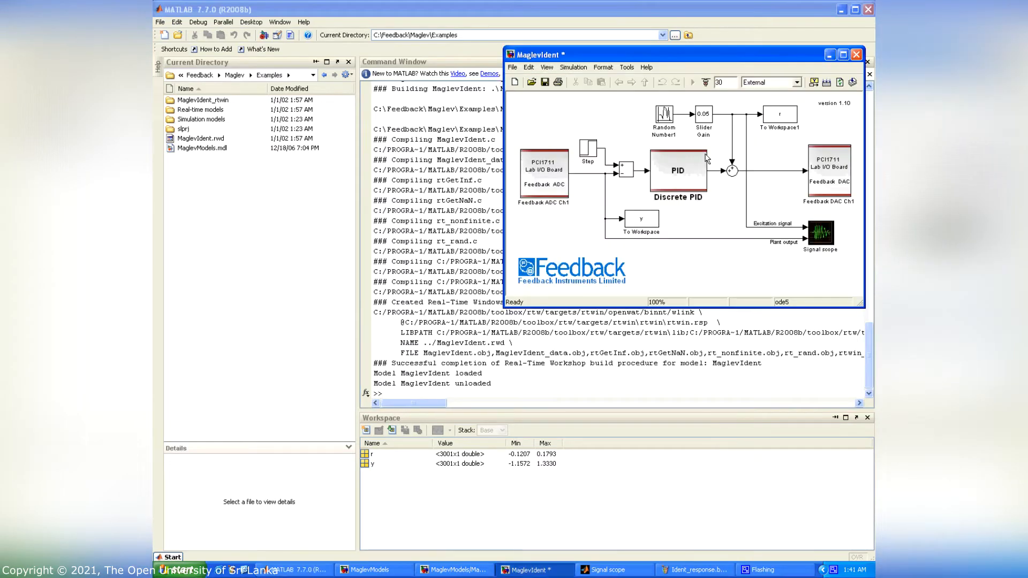
mouse_move(661, 238)
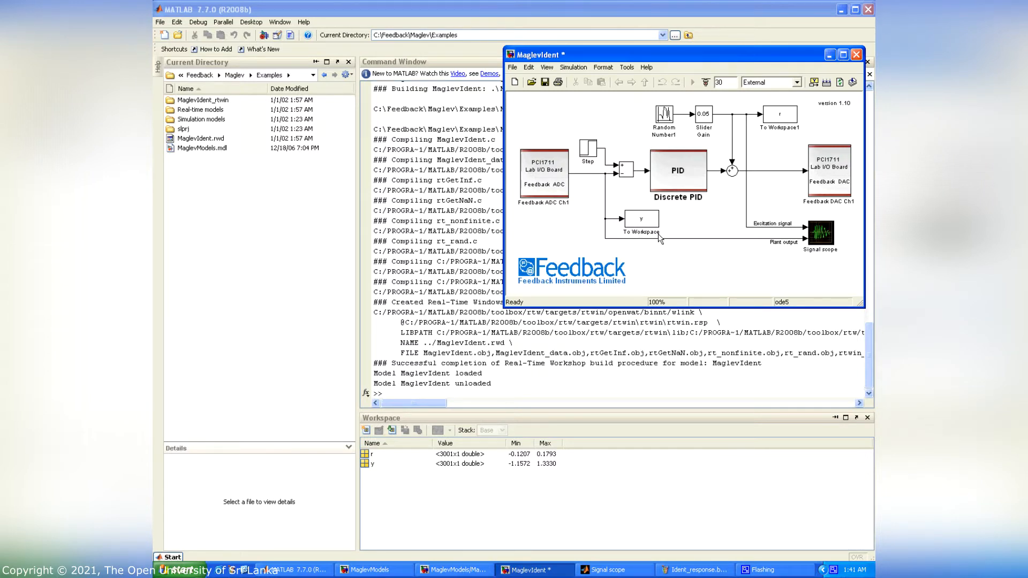
mouse_move(369, 471)
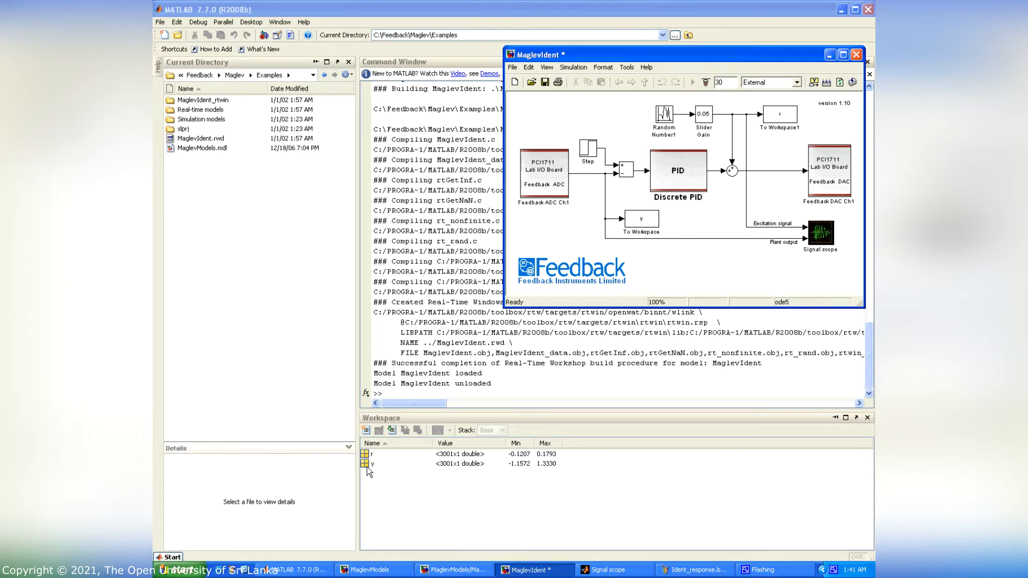
mouse_move(604, 378)
type("ident")
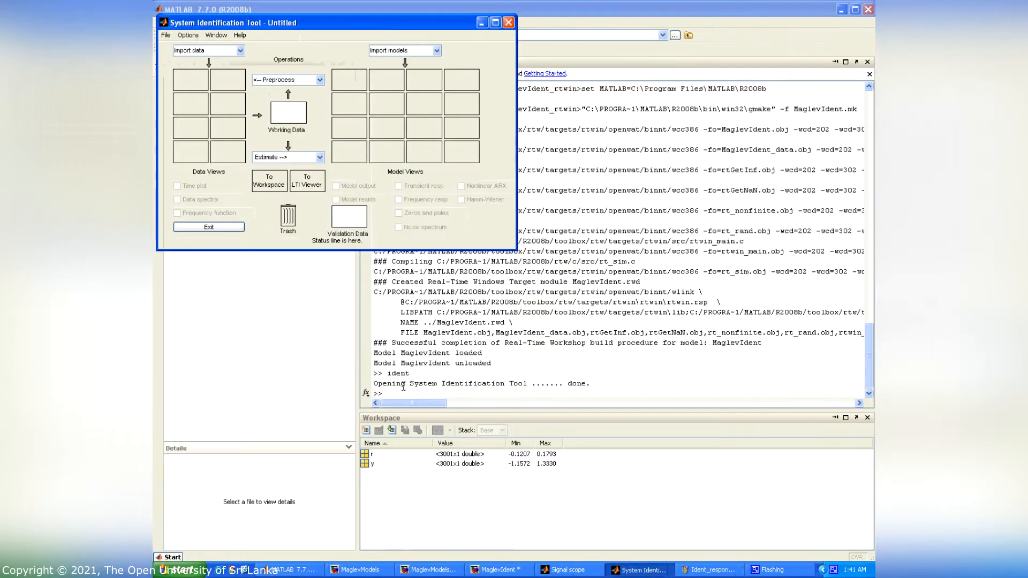
Step: Import time-domain data with r as input and y as output into data set mydata
left_click(235, 51)
type("r")
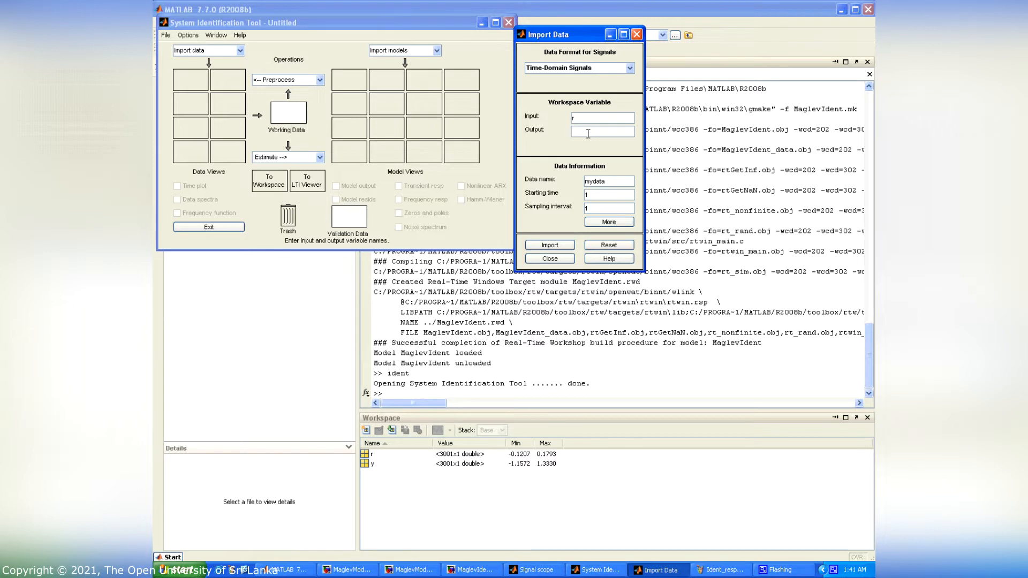
left_click(549, 244)
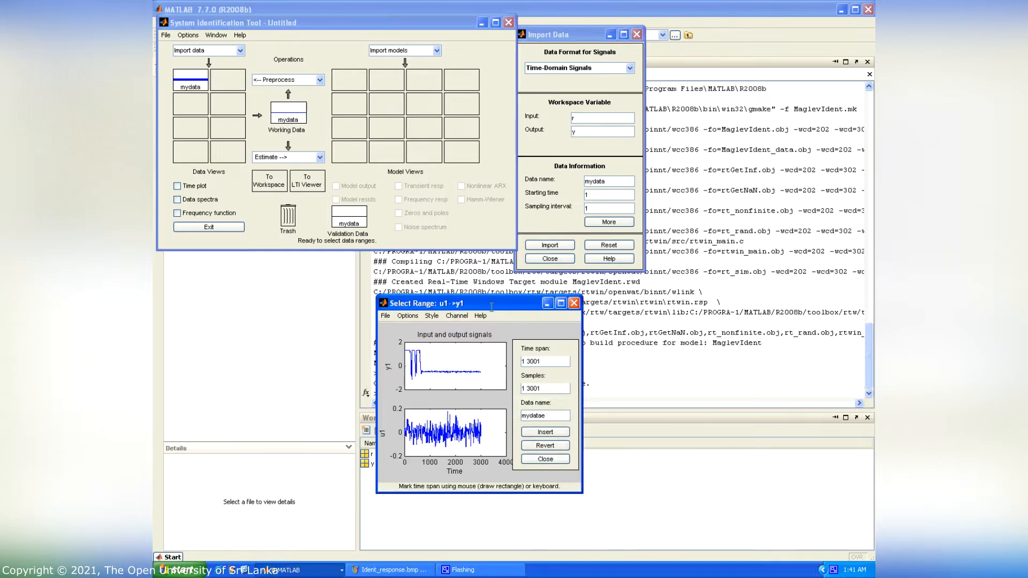
Step: Mark the 2441.8–2485.5 span on the maximized range plot and insert it as mydatae
left_click(560, 302)
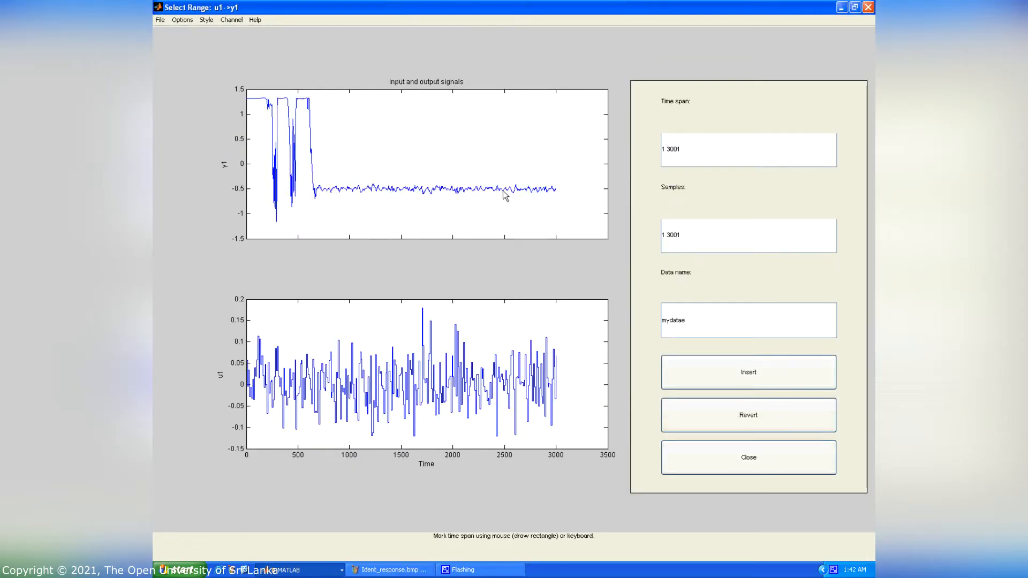
left_click(499, 371)
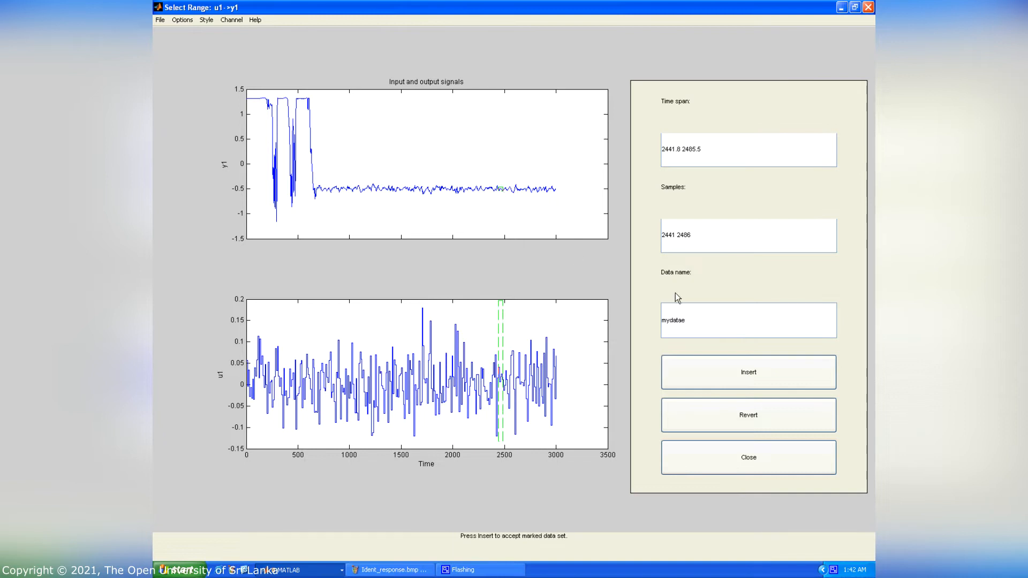
left_click(747, 372)
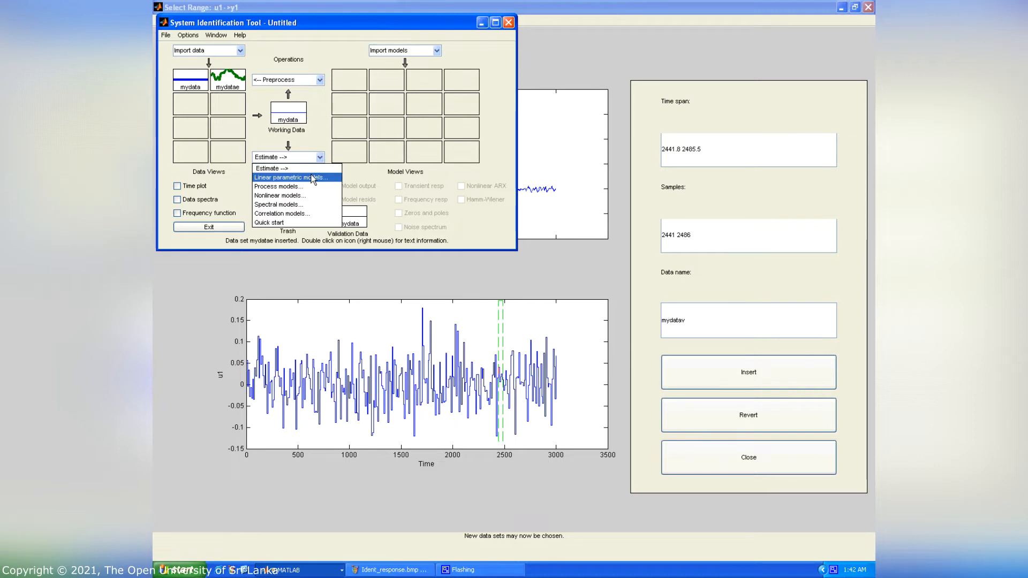
Step: Estimate output-error model oe331 with orders 3 3 1 and form discrete transfer function sysd
left_click(292, 176)
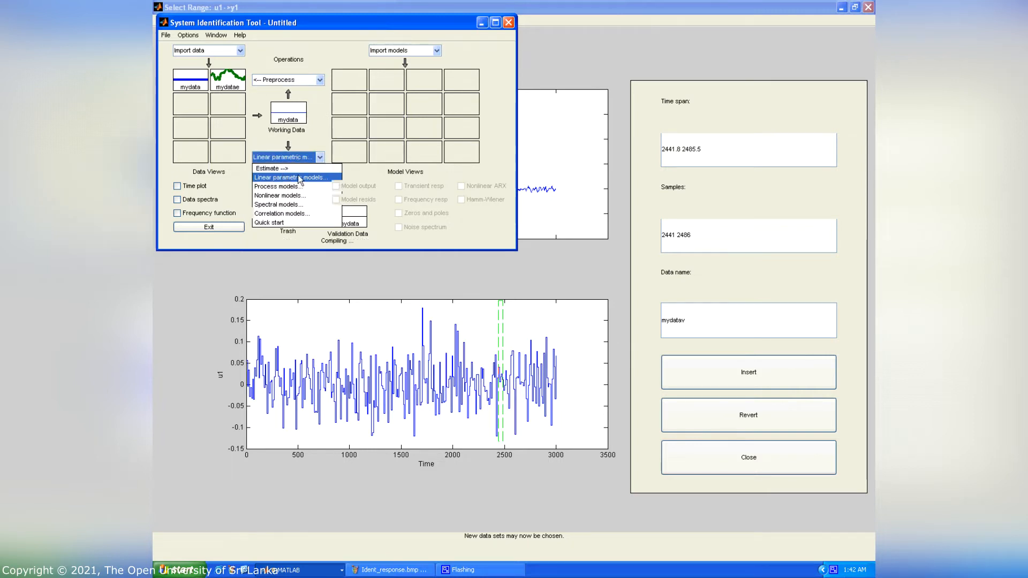
left_click(294, 177)
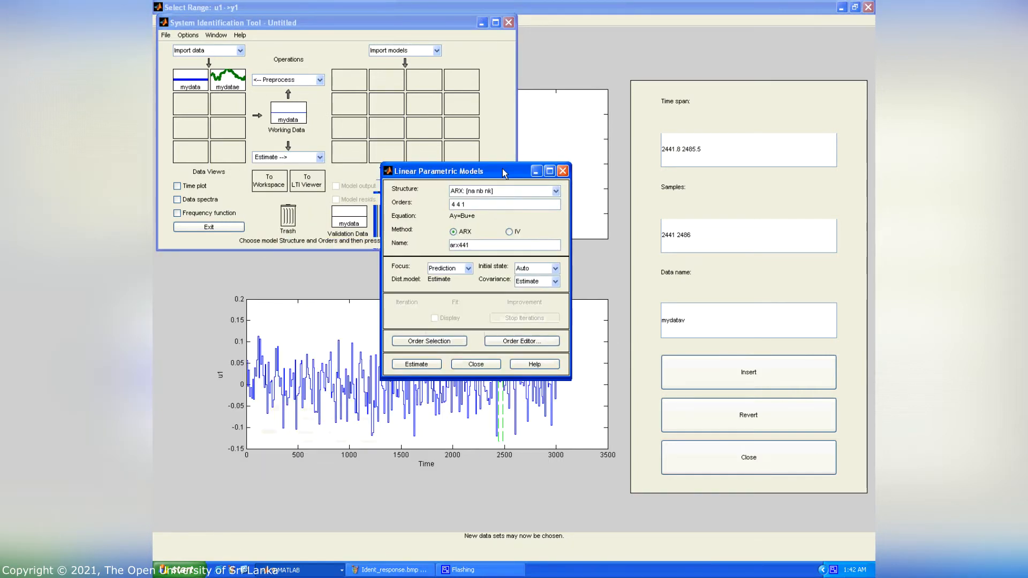
left_click(557, 190)
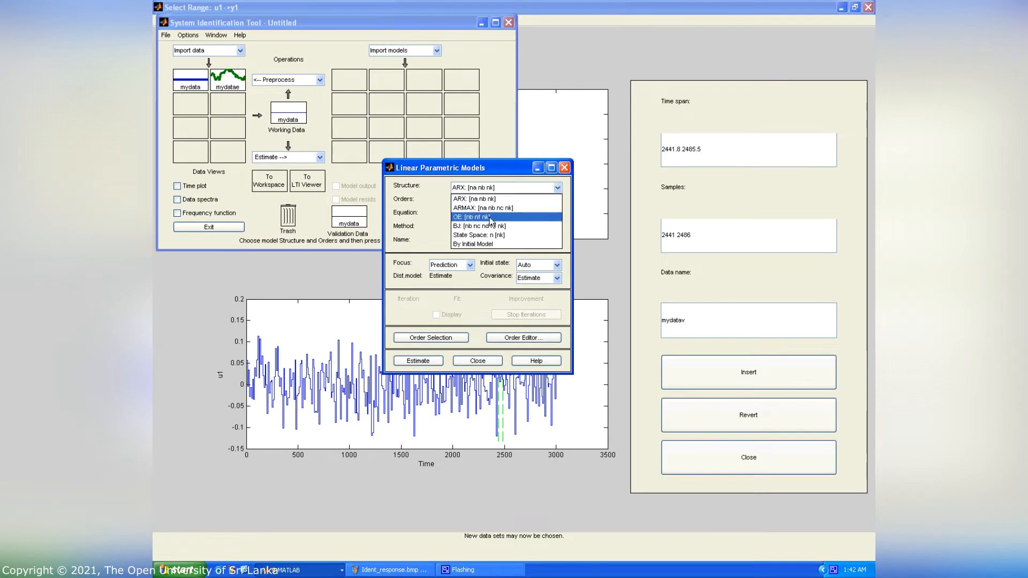
left_click(472, 218)
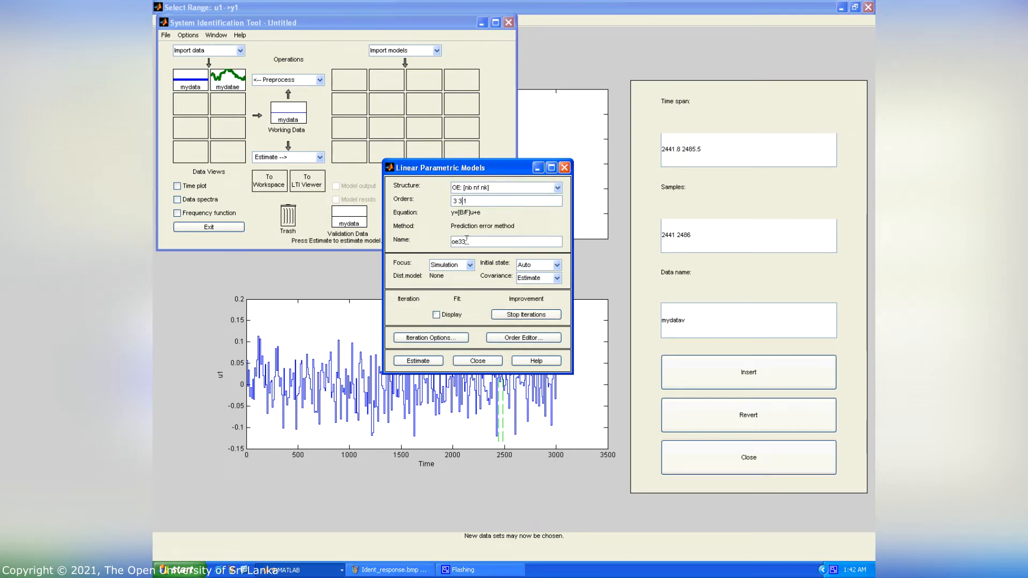
left_click(418, 361)
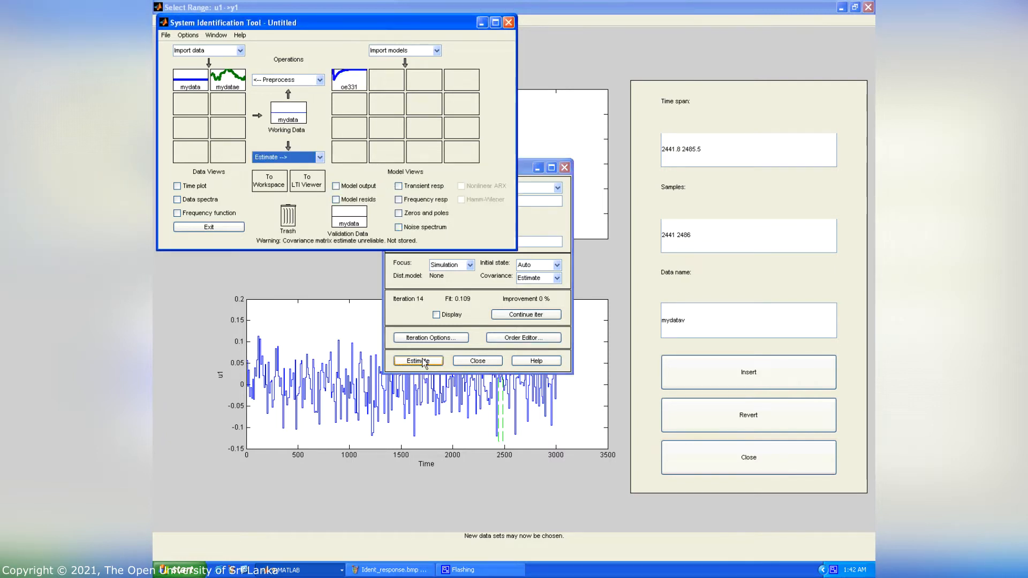
mouse_move(349, 78)
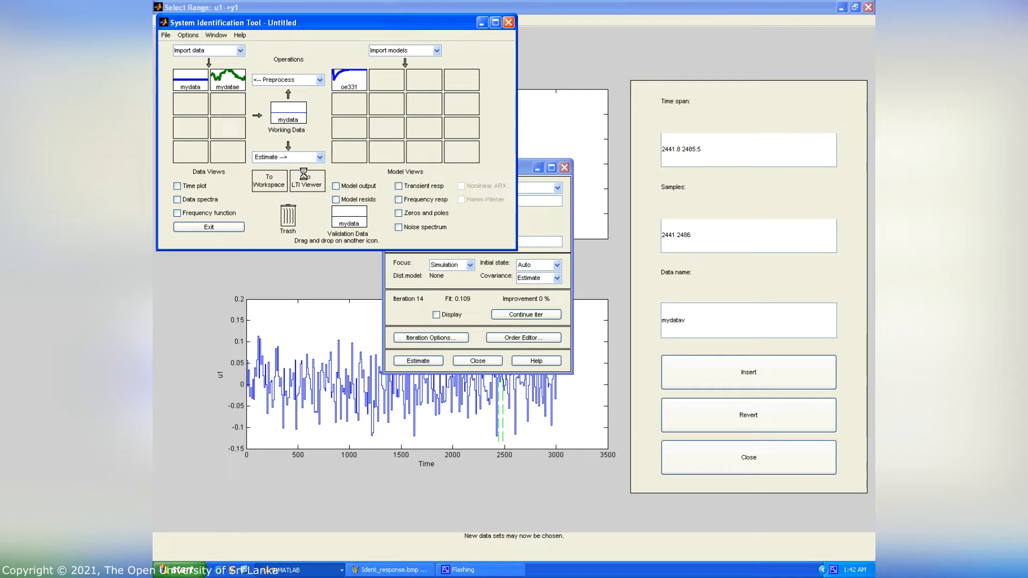
left_click(269, 181)
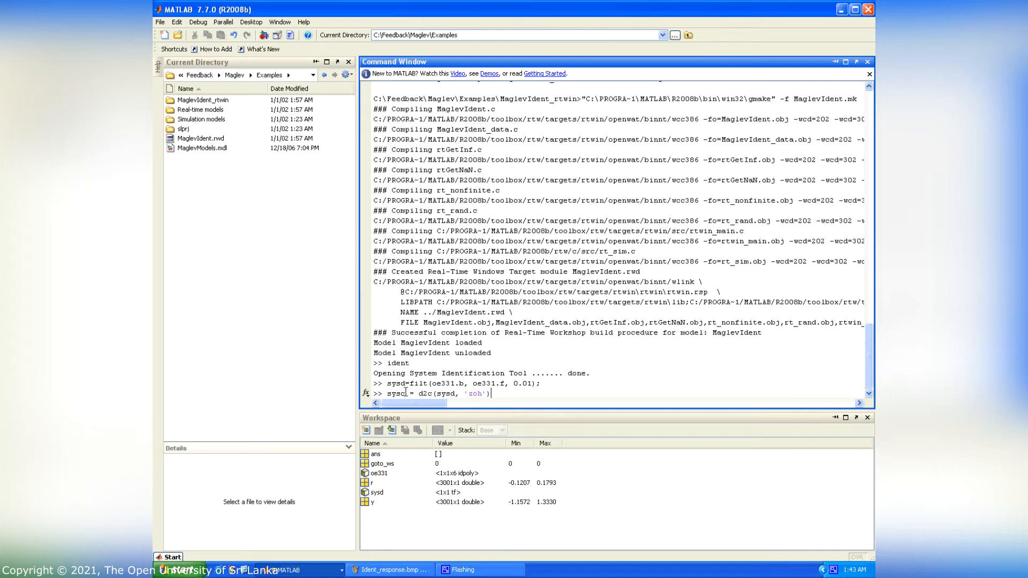
Step: Compute sysc via d2c zoh, PID = tf([0.2 4 2],[1 0]), and closed-loop G_cont
key("Return")
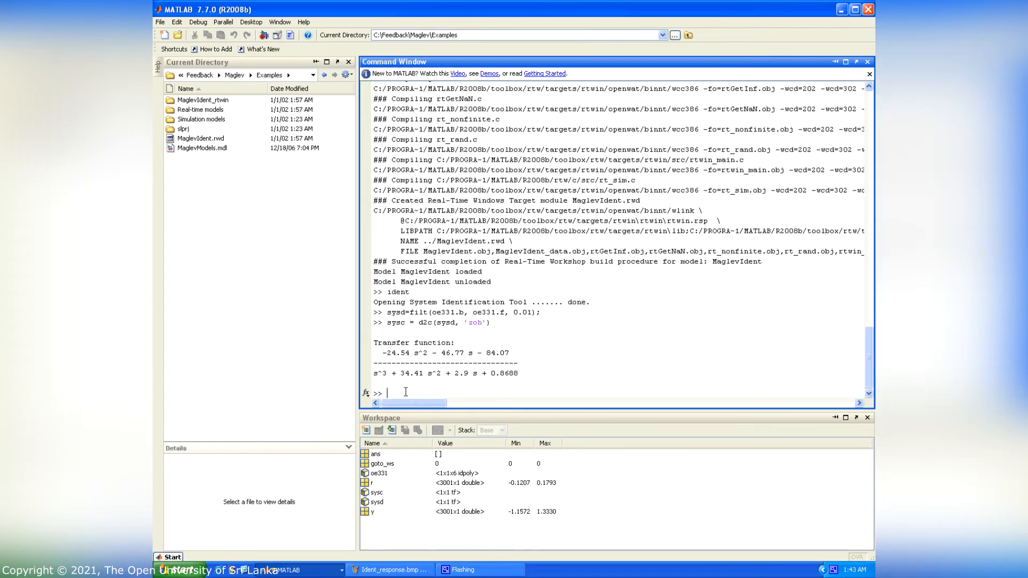
type("PID")
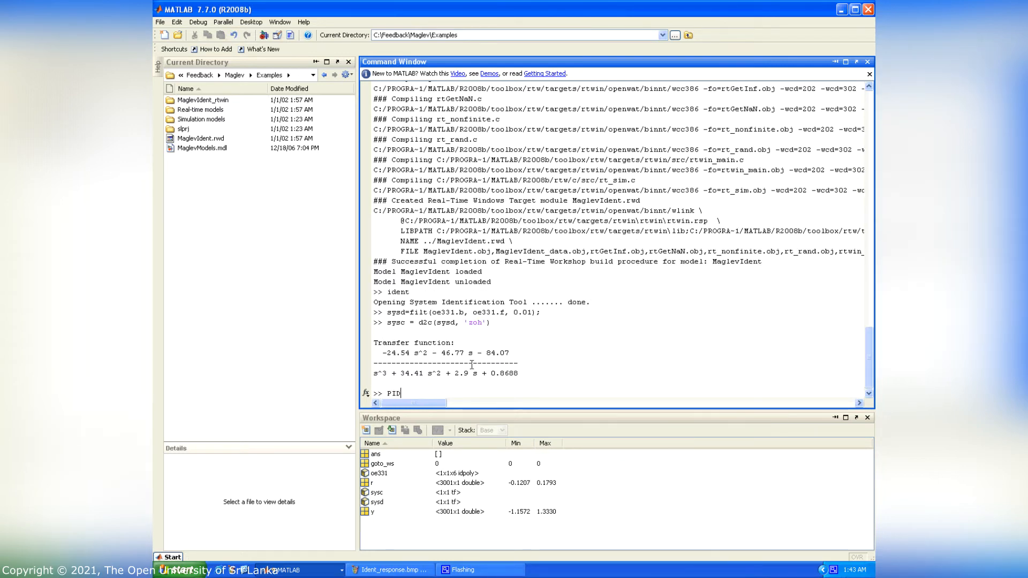
type("=tf([0.2 4 2],[1 0])")
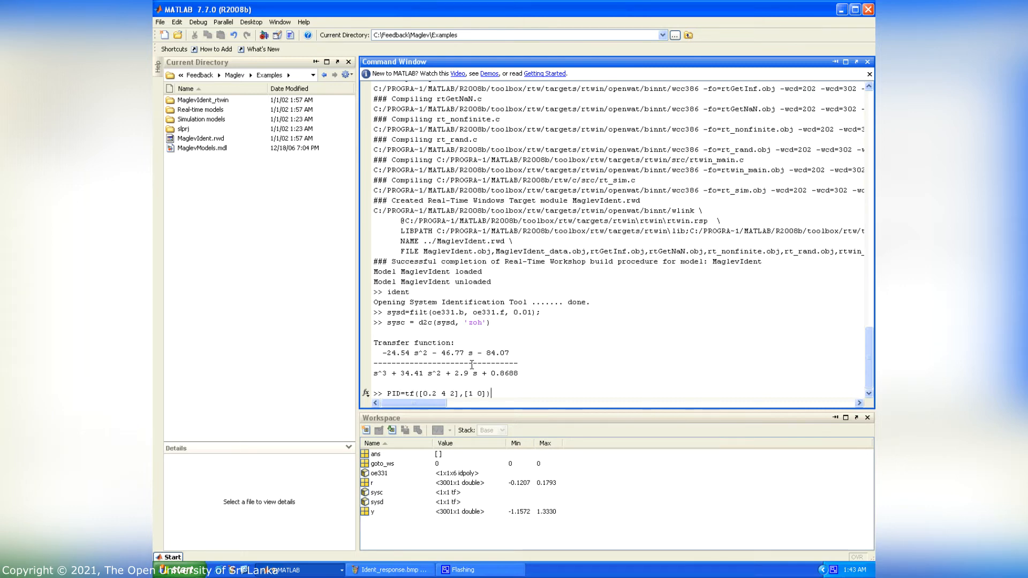
key("Return")
type("G_cont = sysc/(1-PID*sysc)")
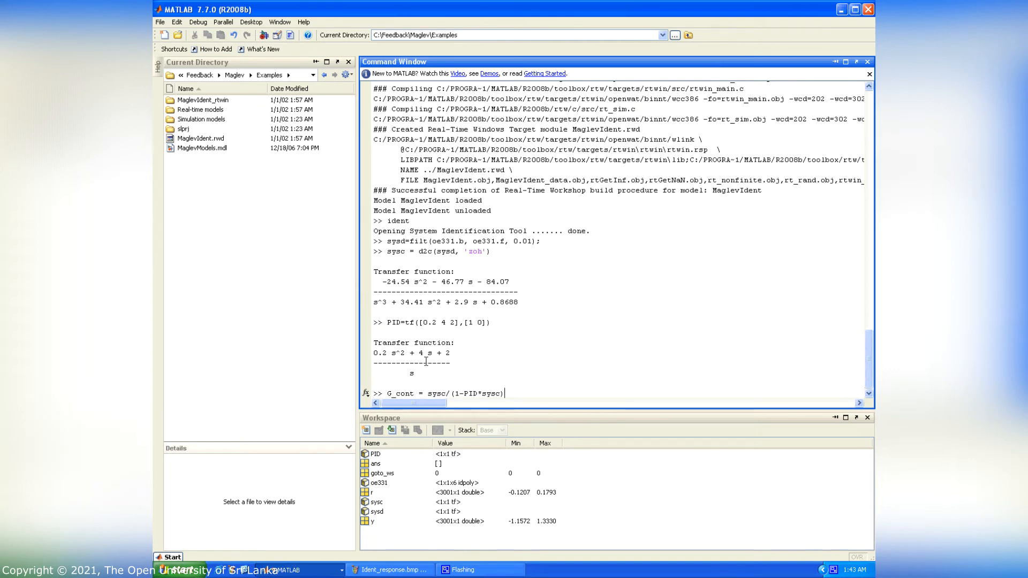
key("Return")
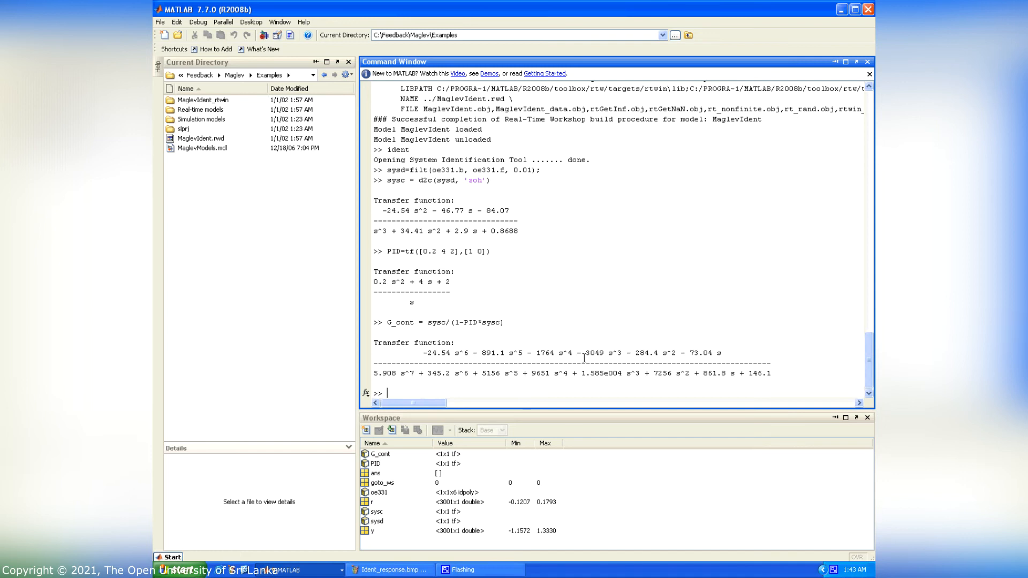
Step: Launch the SISO Design tool with rltool
type("rlt")
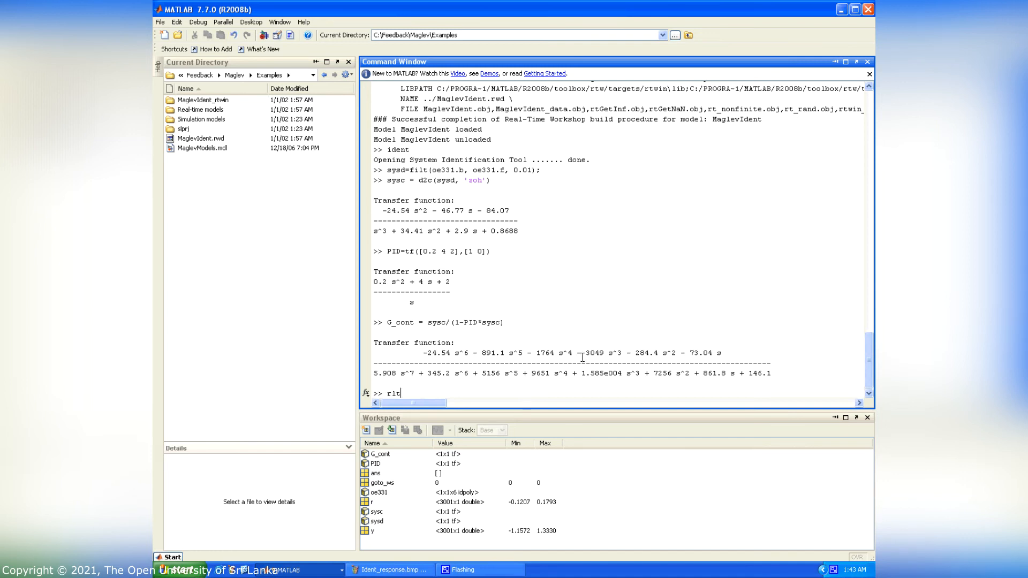
type("ool")
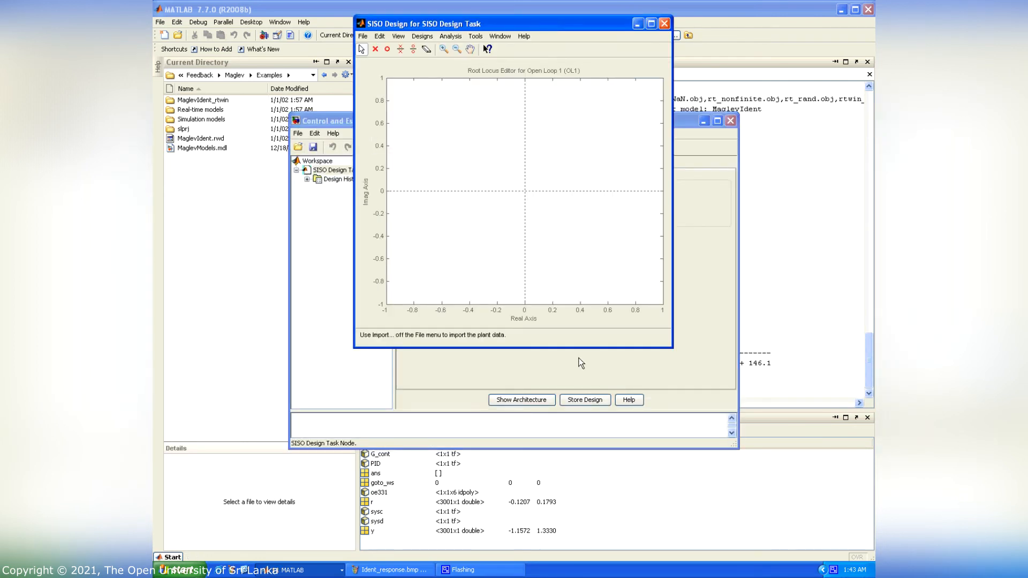
Step: Import G_cont from the workspace as plant G and draw its root locus
left_click(363, 36)
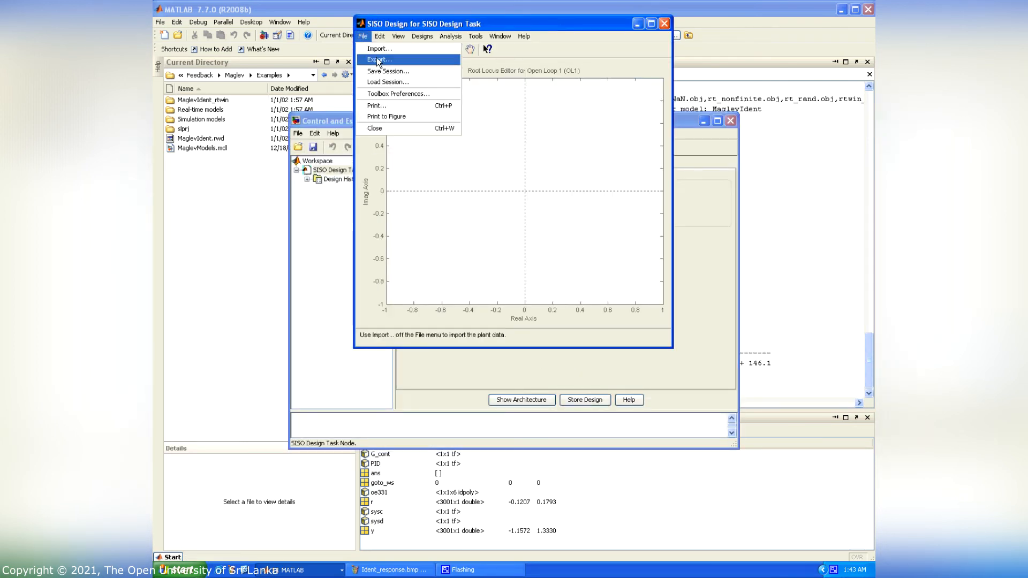
left_click(379, 49)
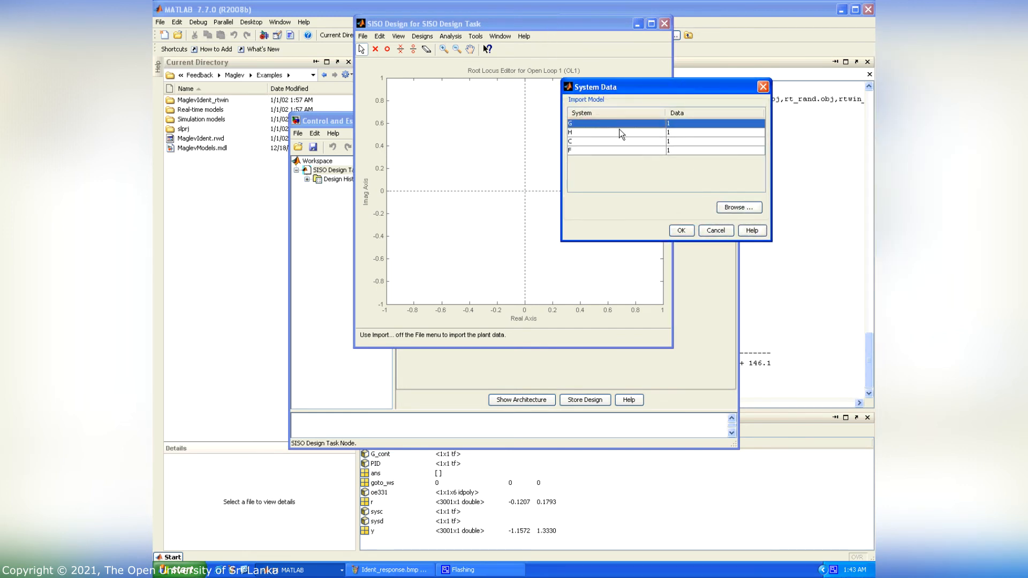
left_click(739, 207)
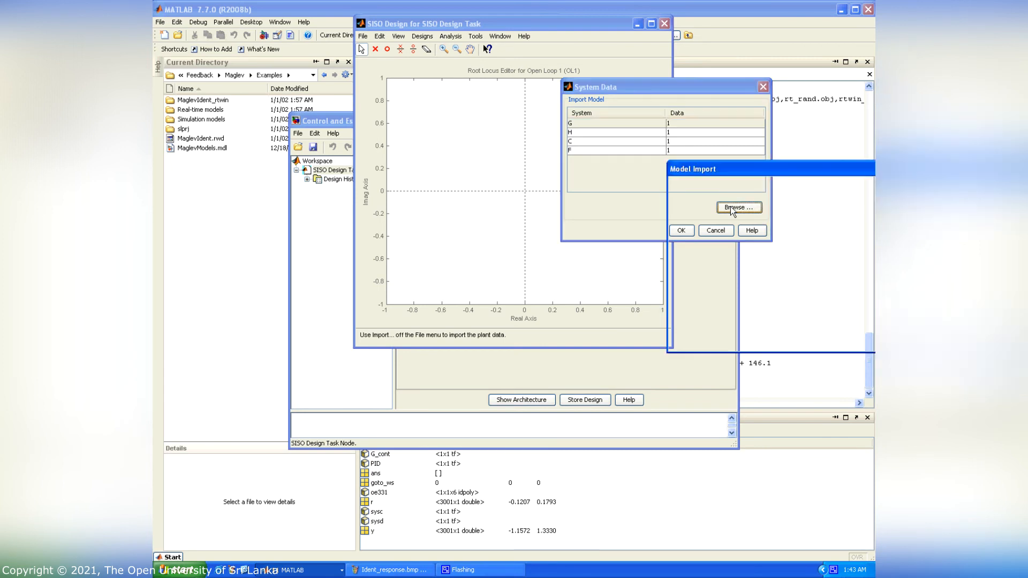
left_click(738, 208)
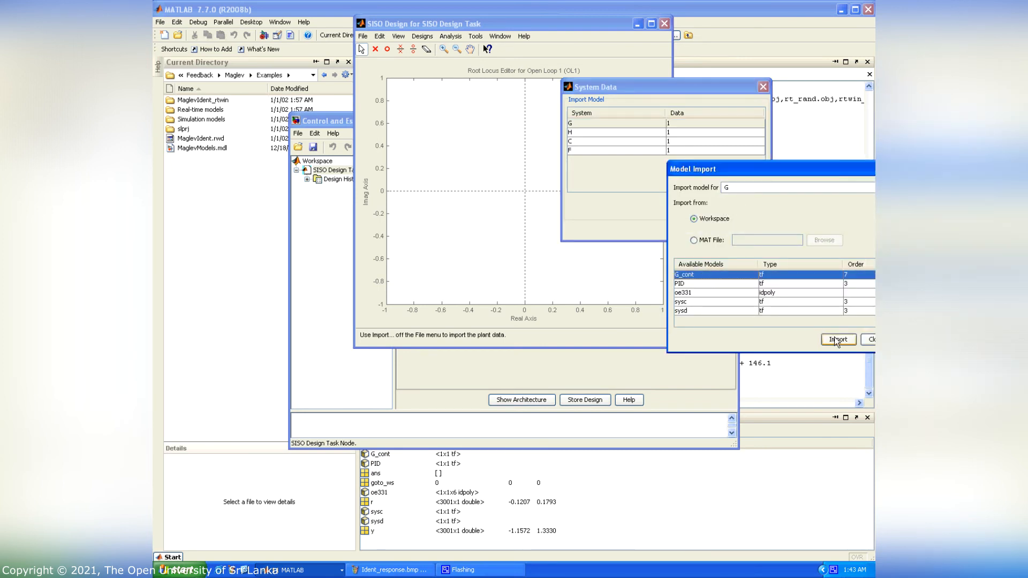
left_click(837, 340)
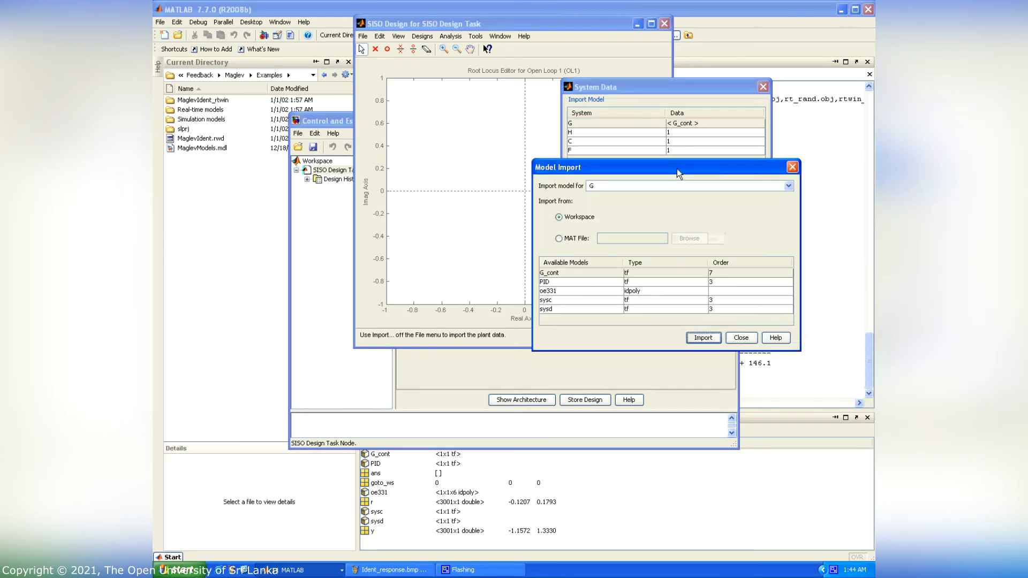
left_click(740, 337)
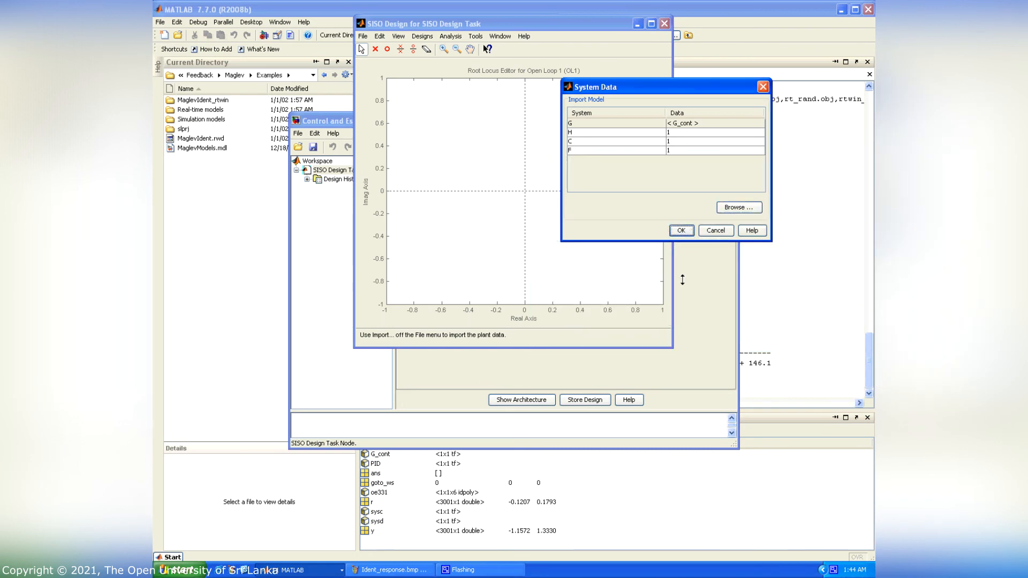
left_click(680, 230)
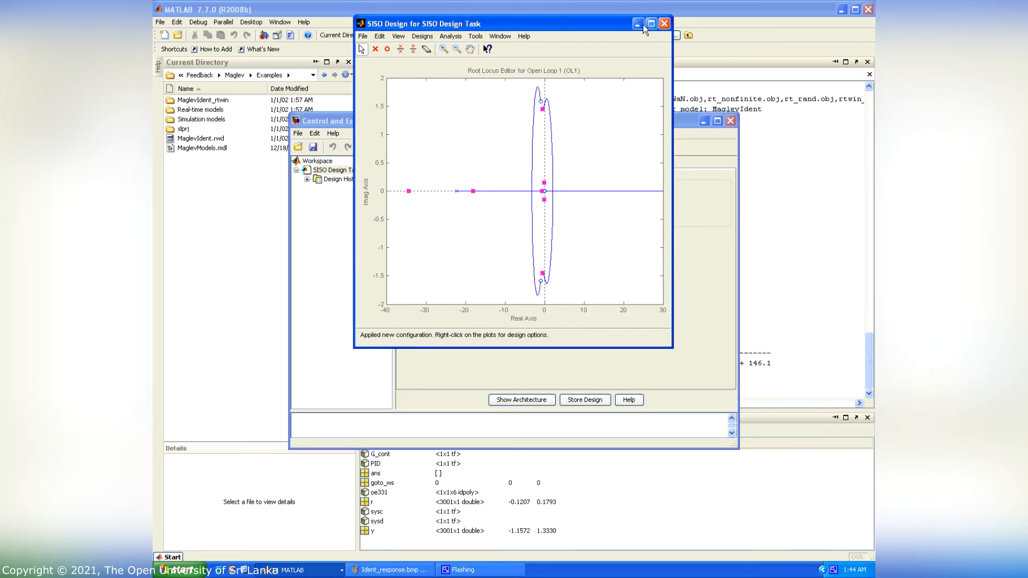